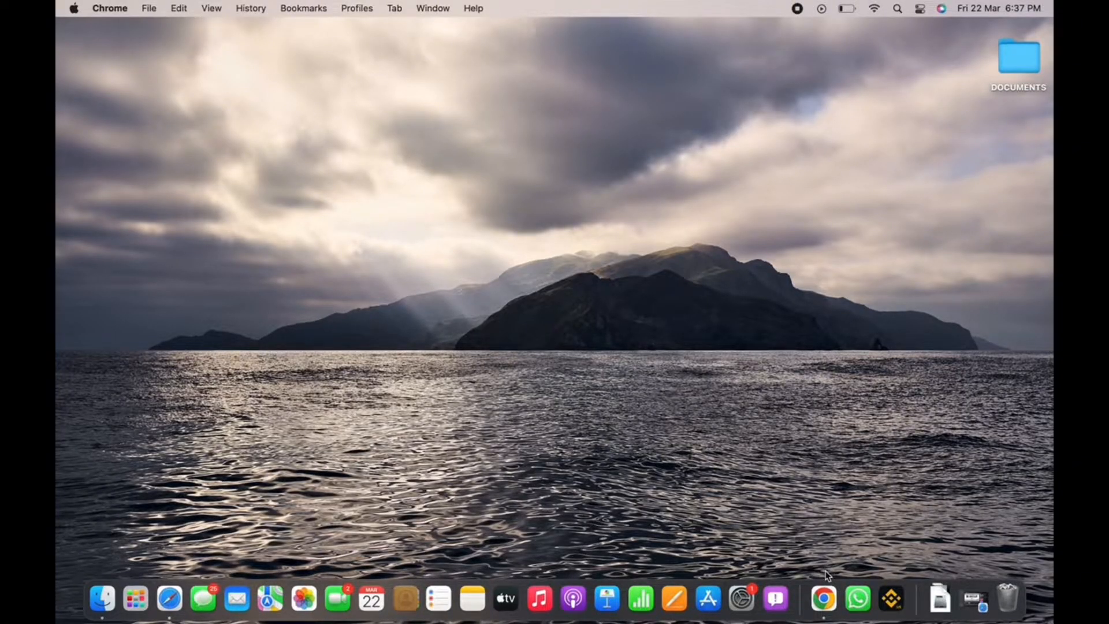
Step: Launch Google Chrome onto the Ubisoft homepage with the spring sale banner
left_click(822, 597)
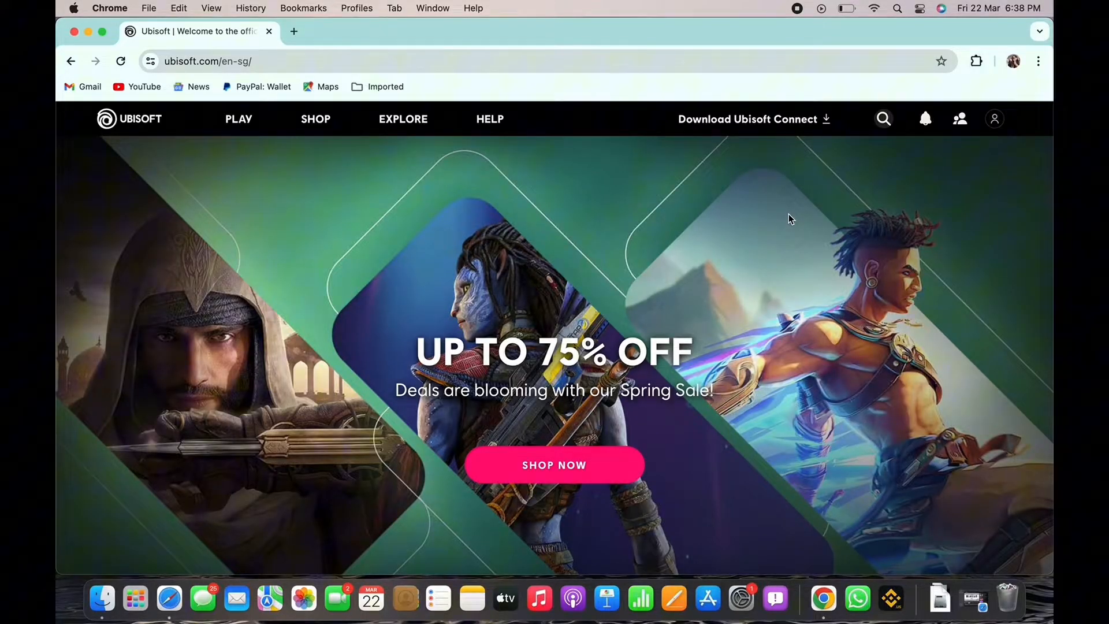
mouse_move(994, 117)
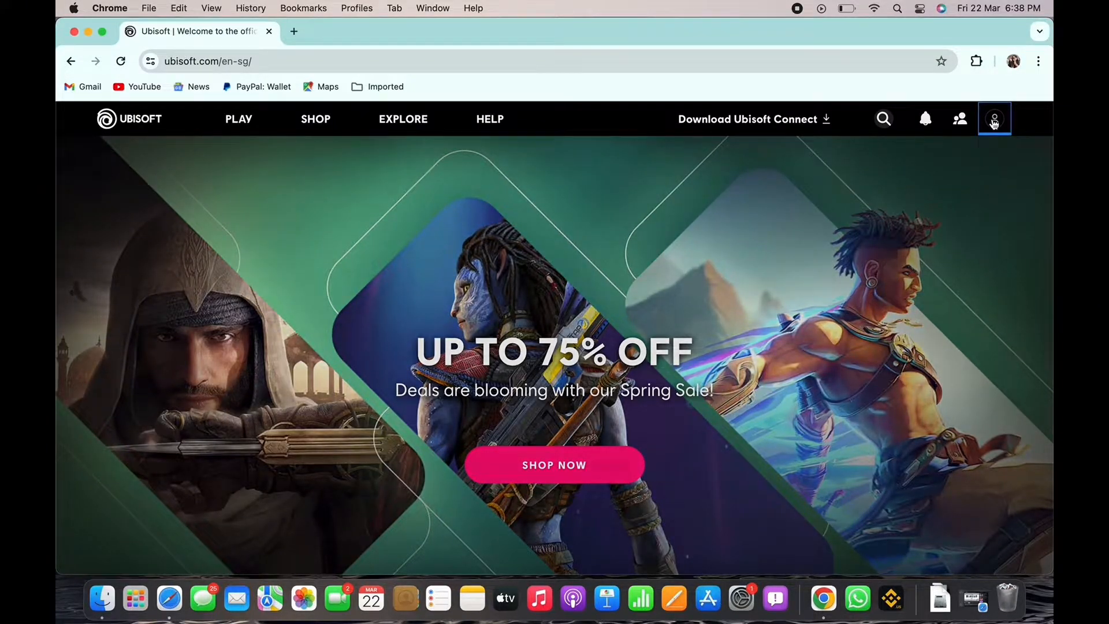
Step: Go to Account Management from the profile menu to reach the account information page
left_click(994, 119)
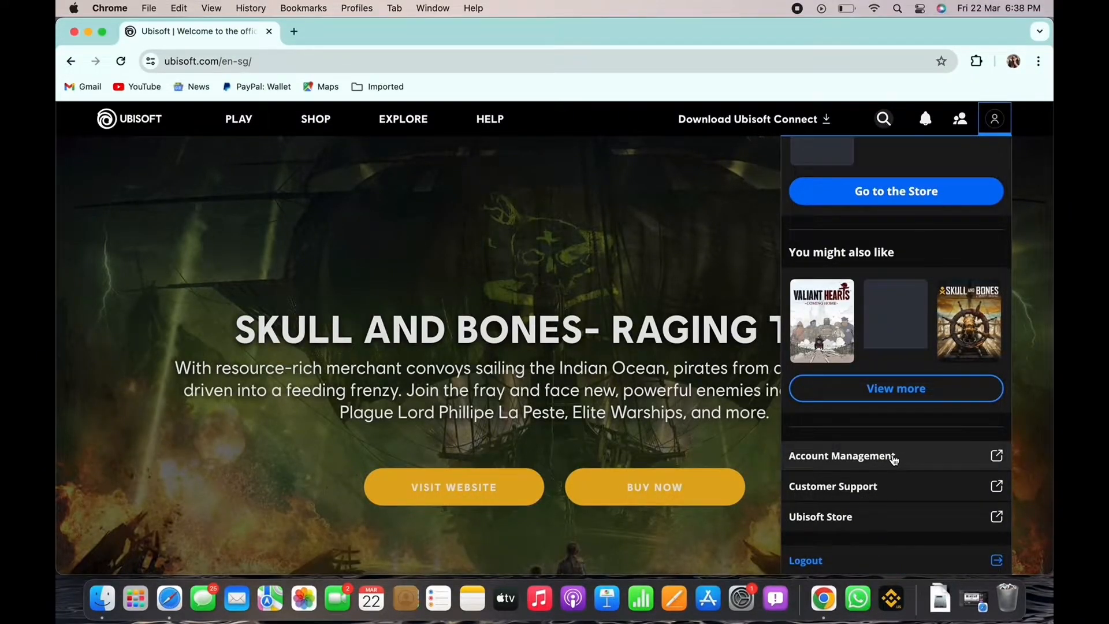
left_click(841, 455)
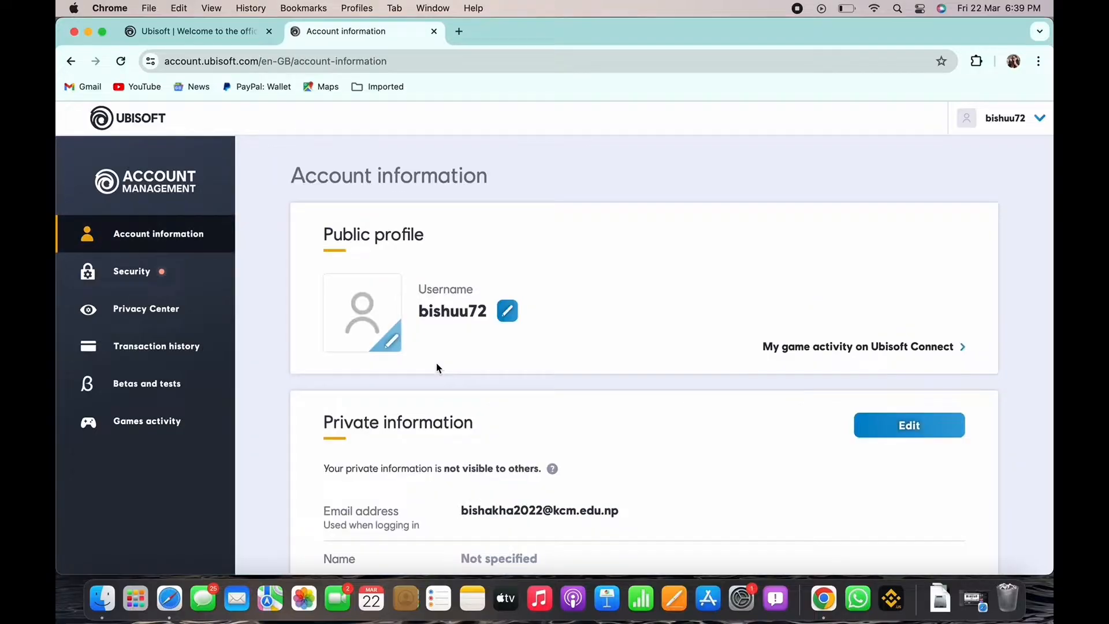
Step: Make Private information editable and start adding a phone number
scroll("down", 3)
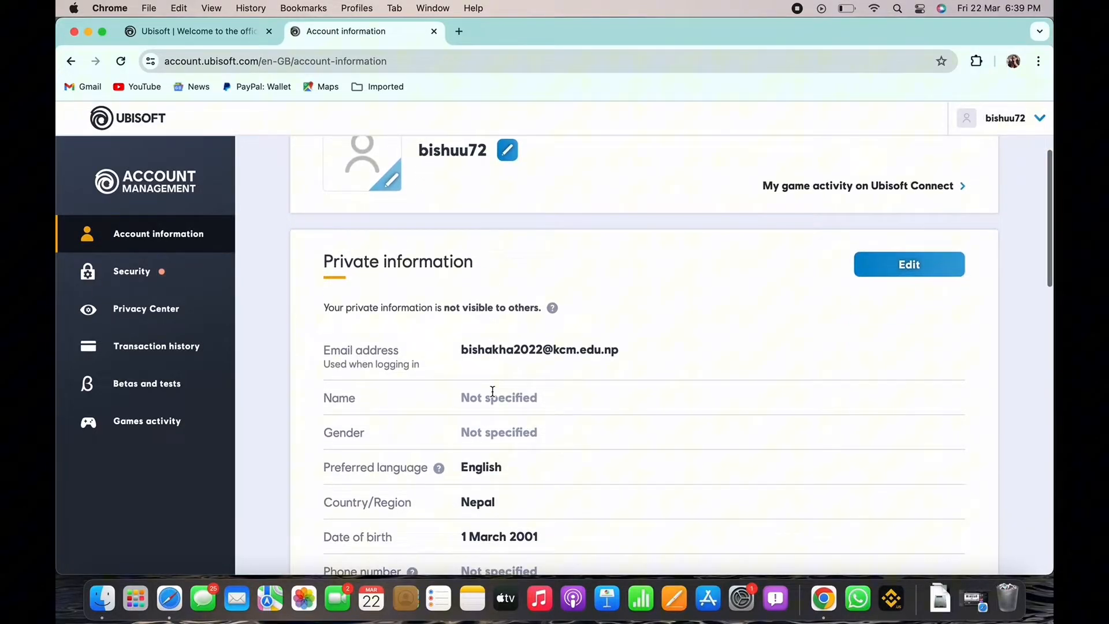
left_click(909, 263)
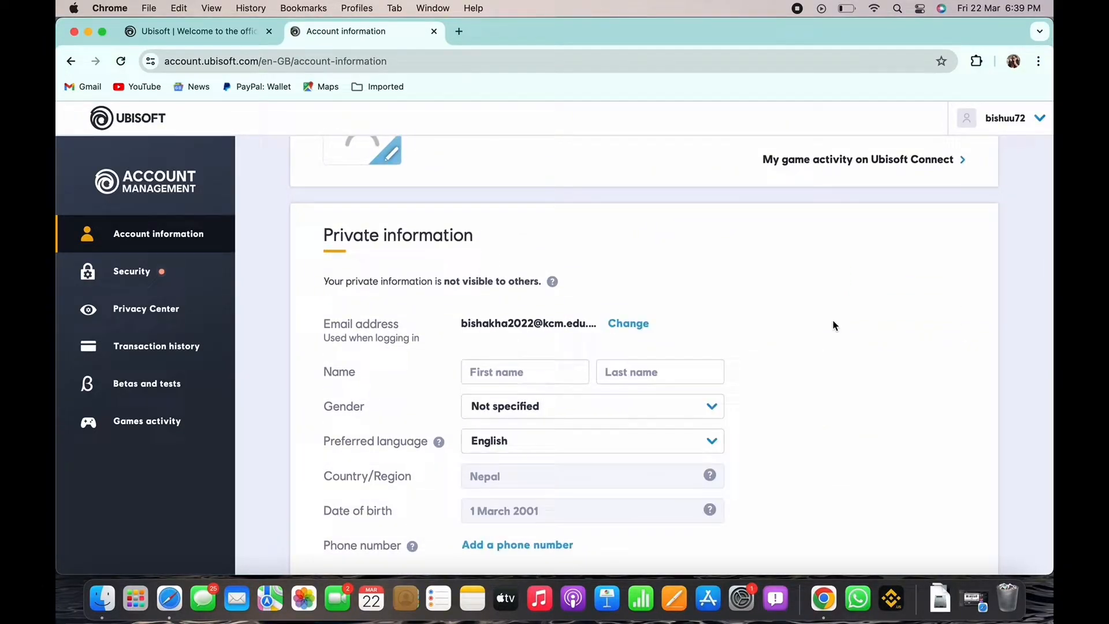
scroll("down", 3)
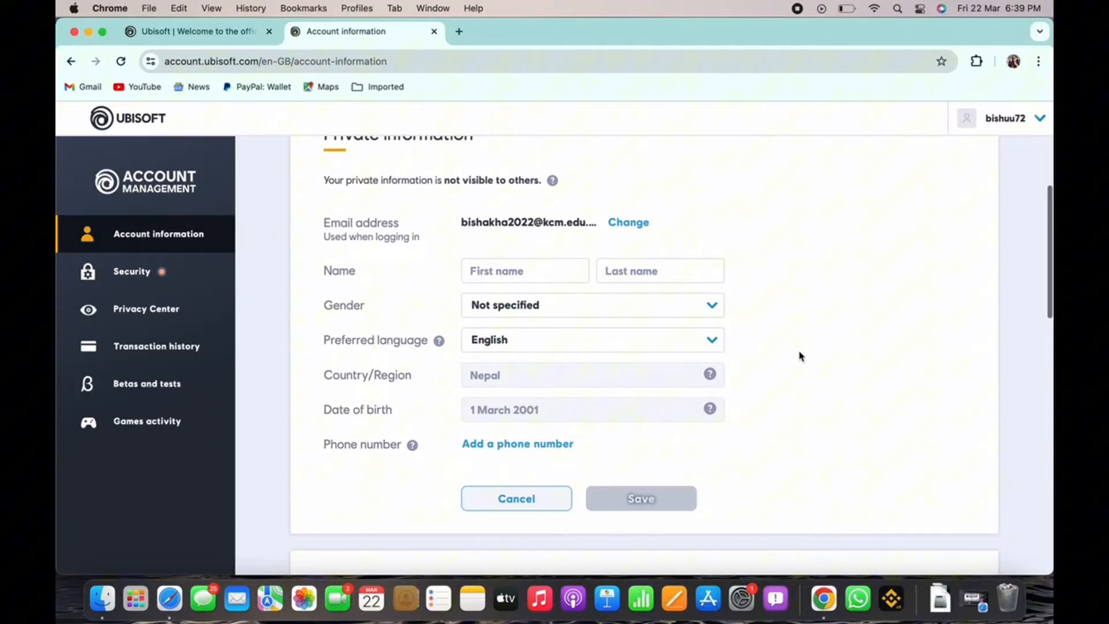
scroll("down", 3)
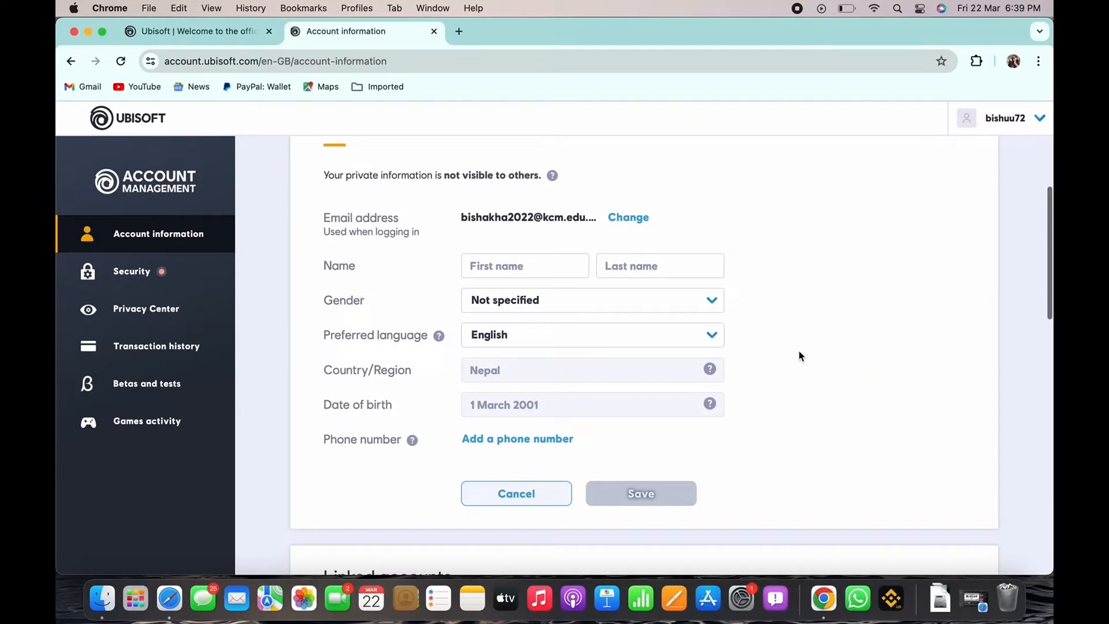
left_click(517, 439)
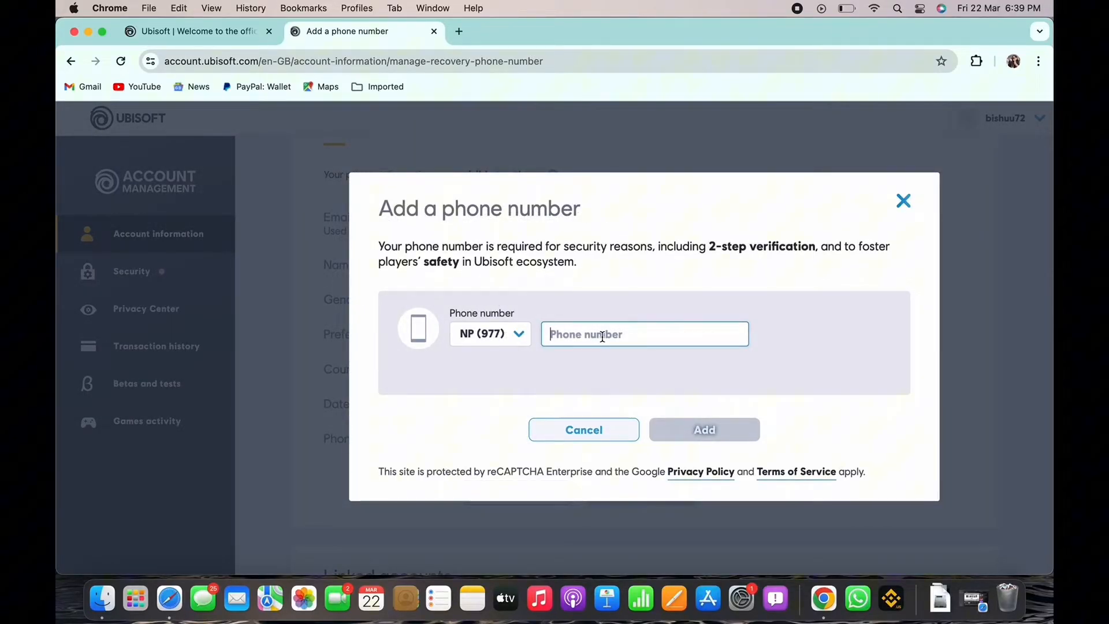
type("98")
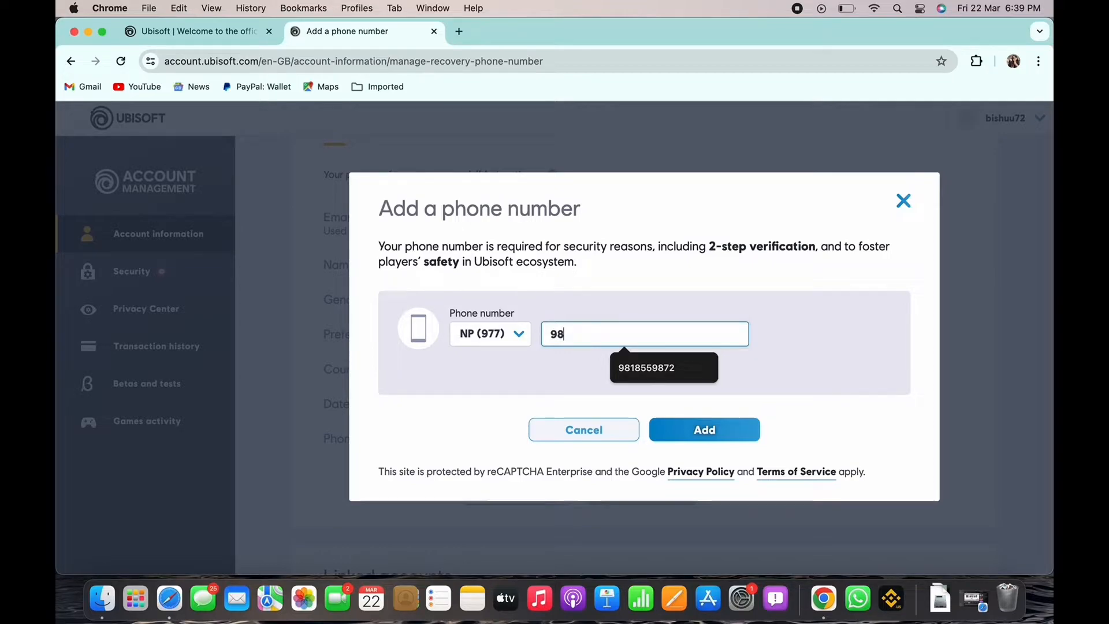
left_click(703, 430)
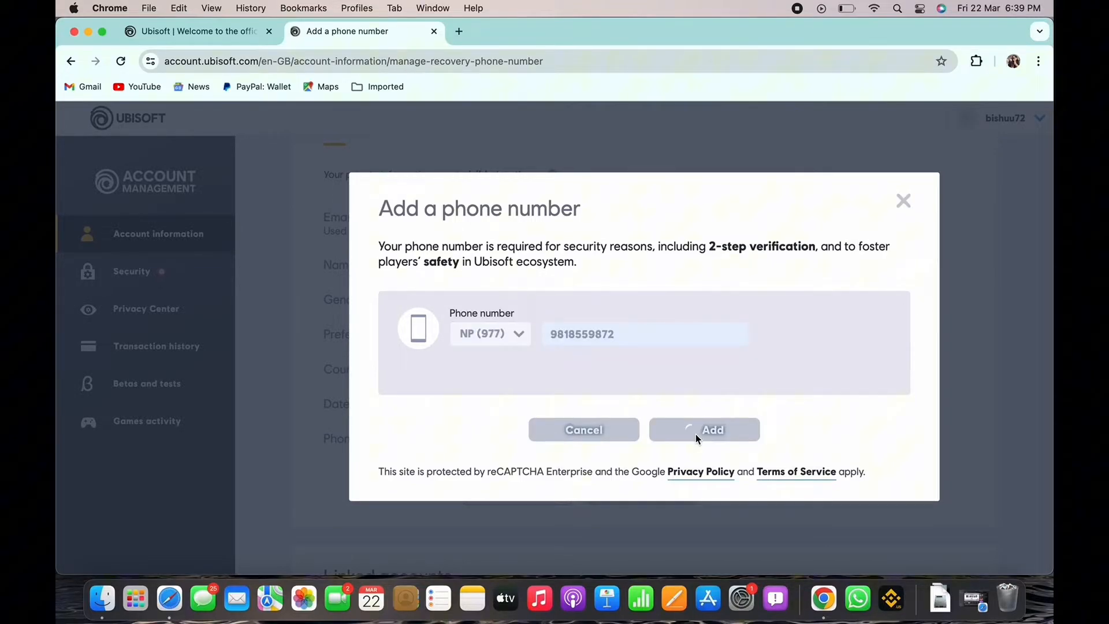
left_click(703, 429)
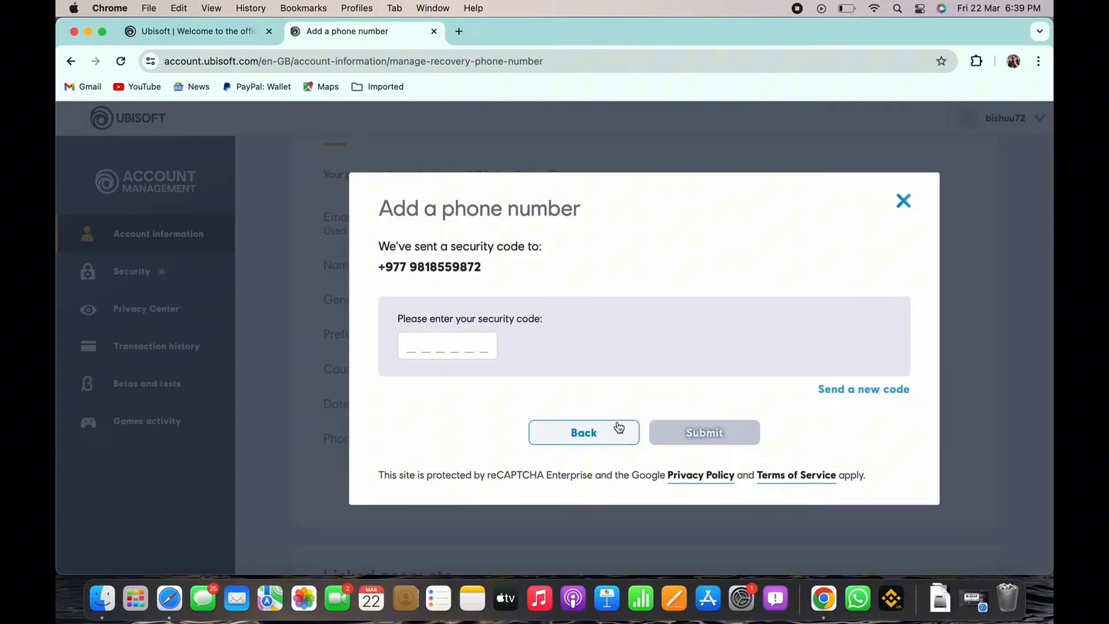
left_click(446, 345)
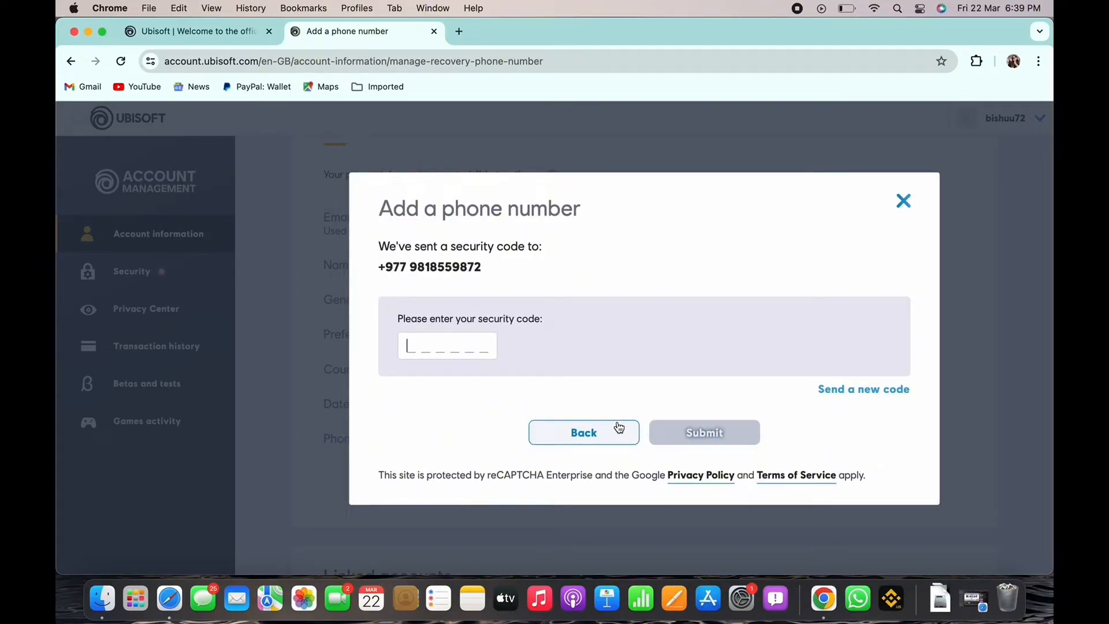
type("93")
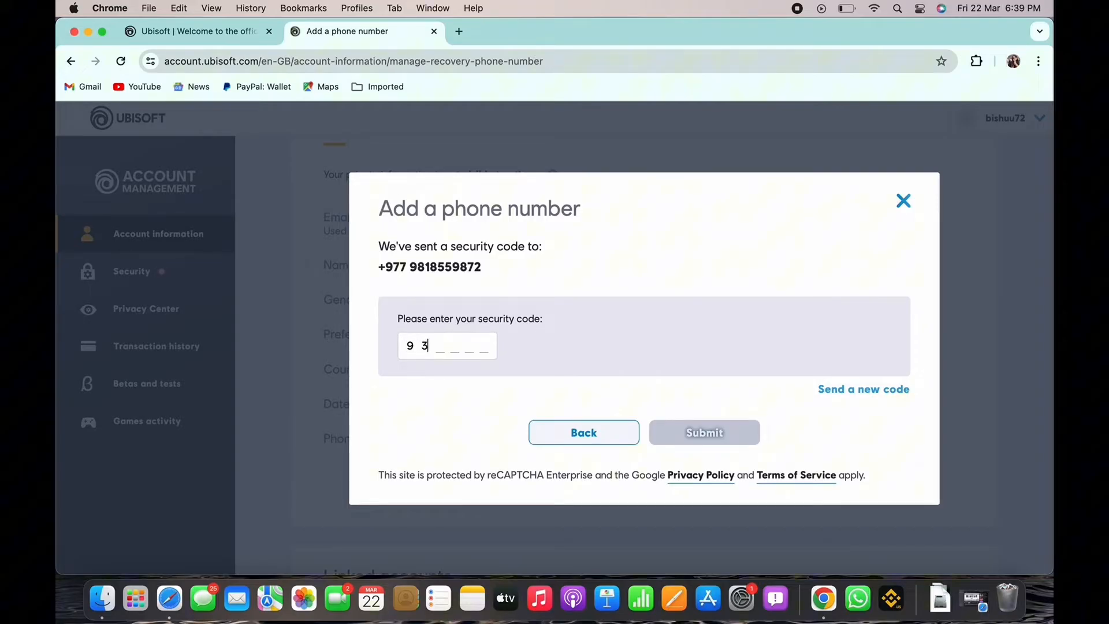
type("257")
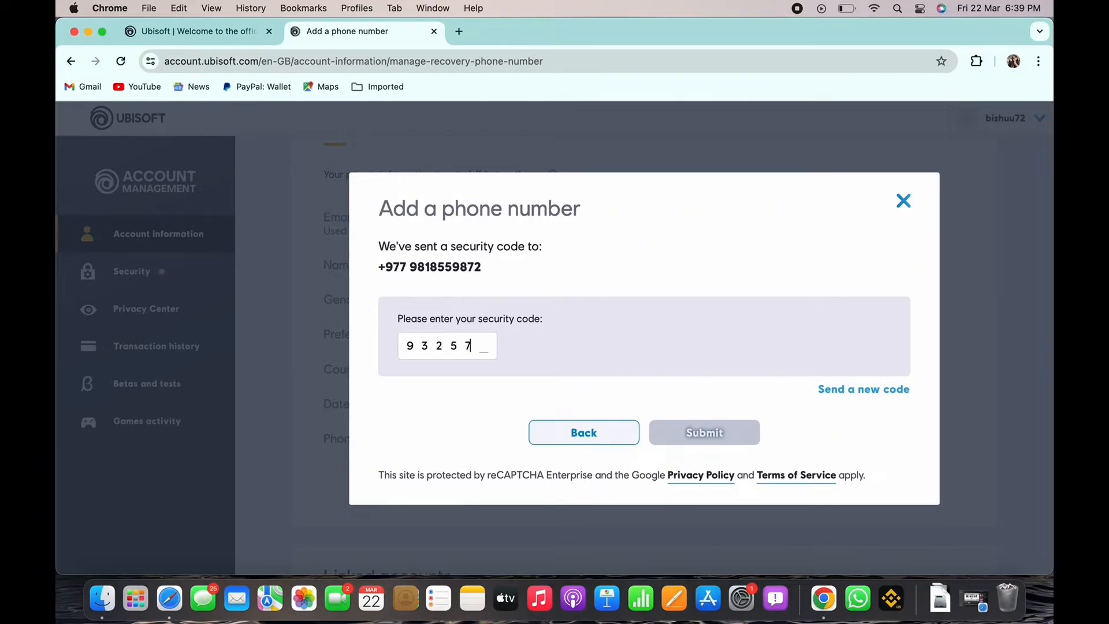
type("0")
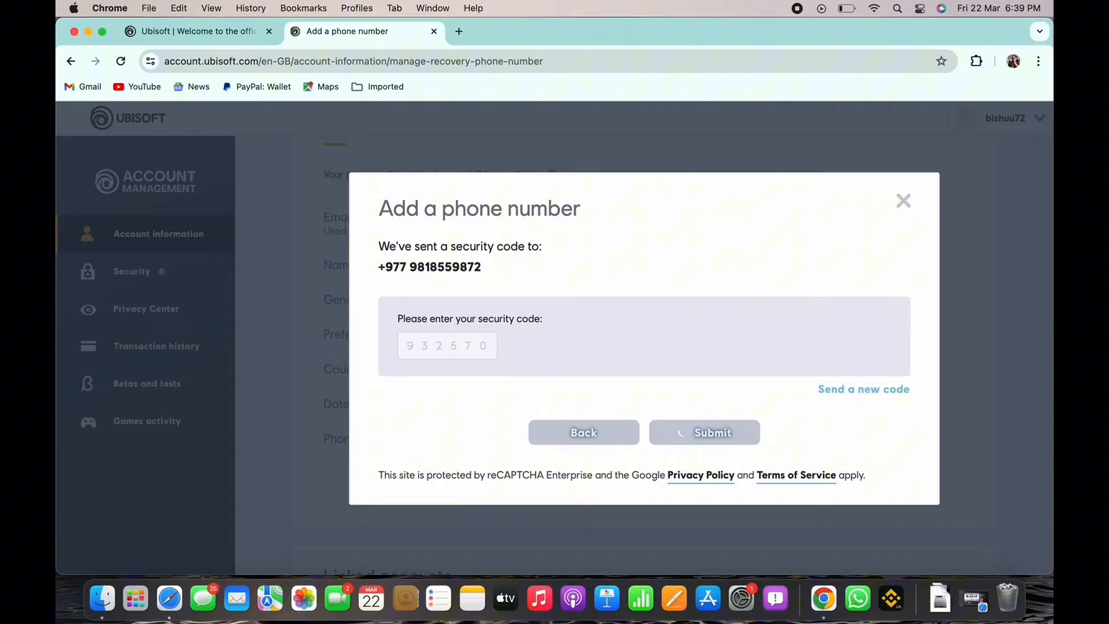
left_click(704, 432)
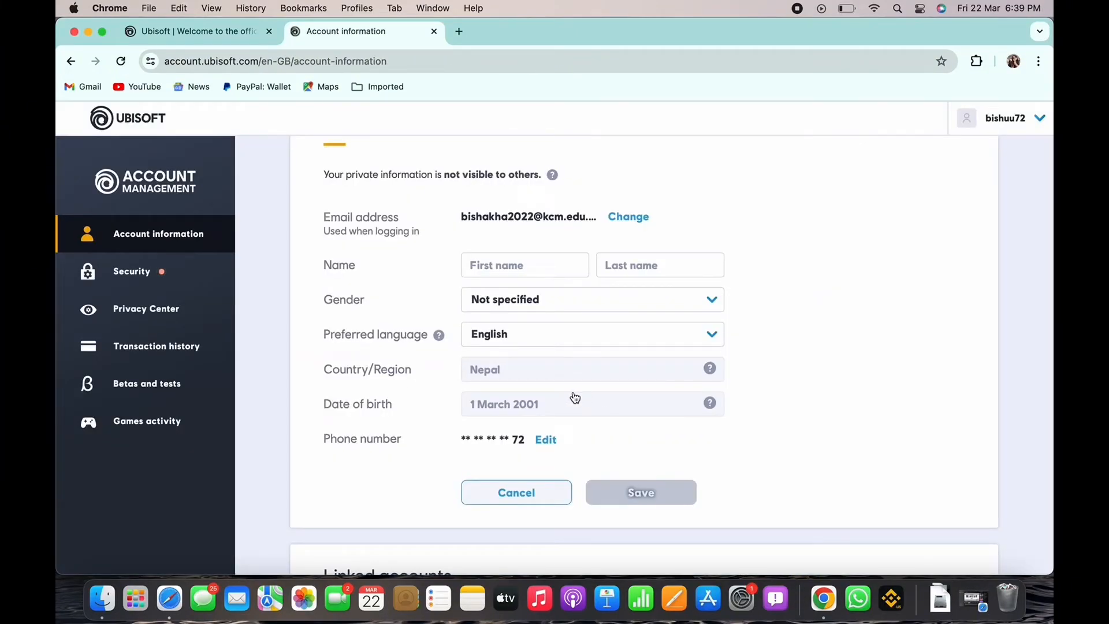